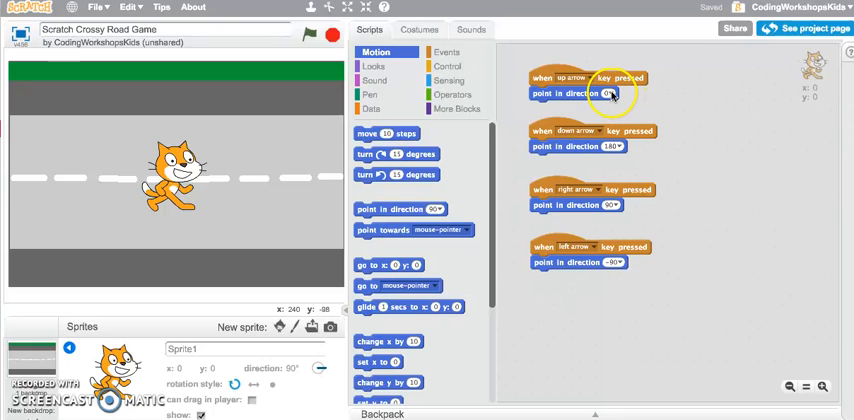
- Reveal the preset directions (90 right, -90 left, 0 up, 180 down) on the point-in-direction block
left_click(610, 94)
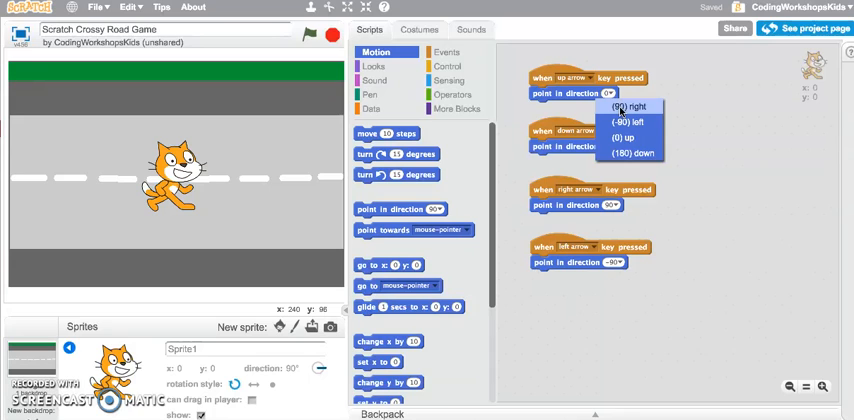
mouse_move(632, 122)
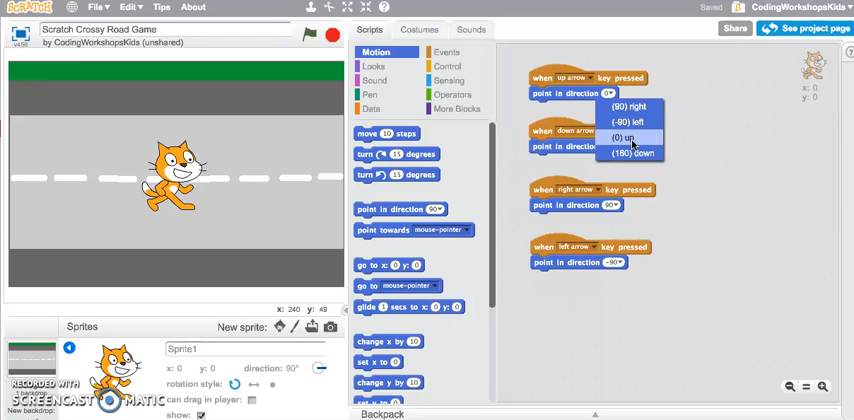
mouse_move(636, 152)
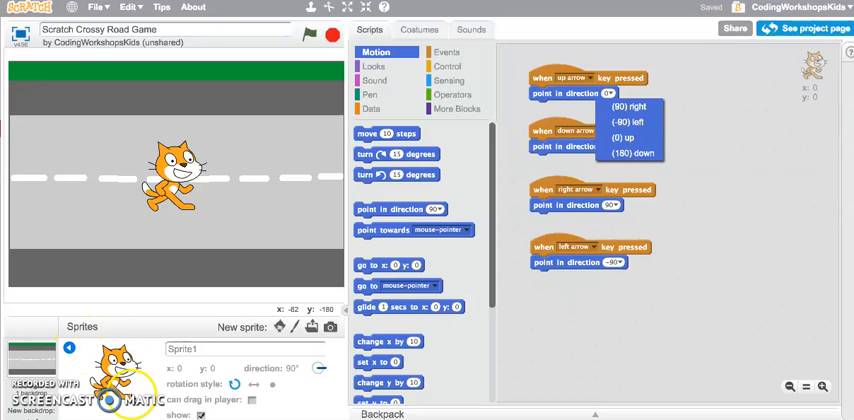
left_click(184, 348)
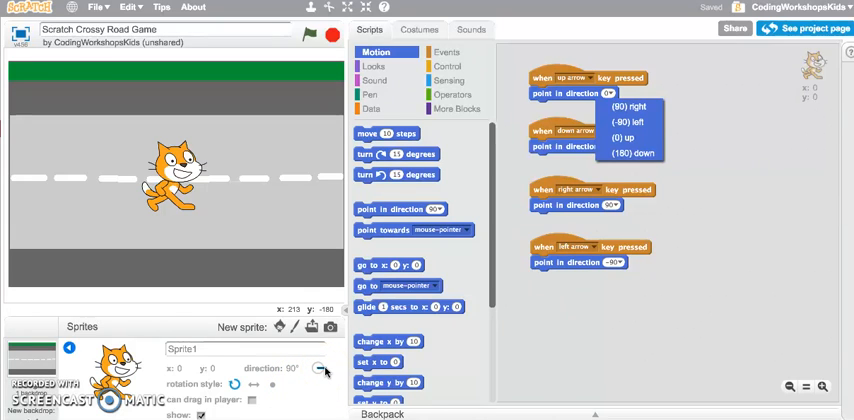
- Dismiss the direction choices list before rotating the cat sprite on the stage
left_click(632, 154)
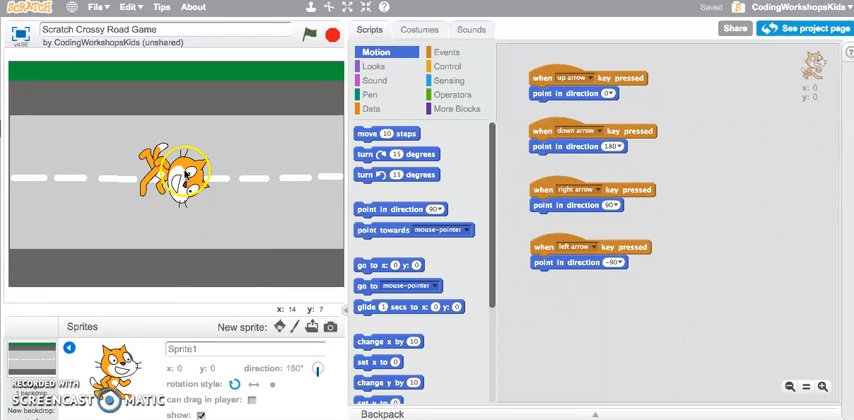
mouse_move(184, 250)
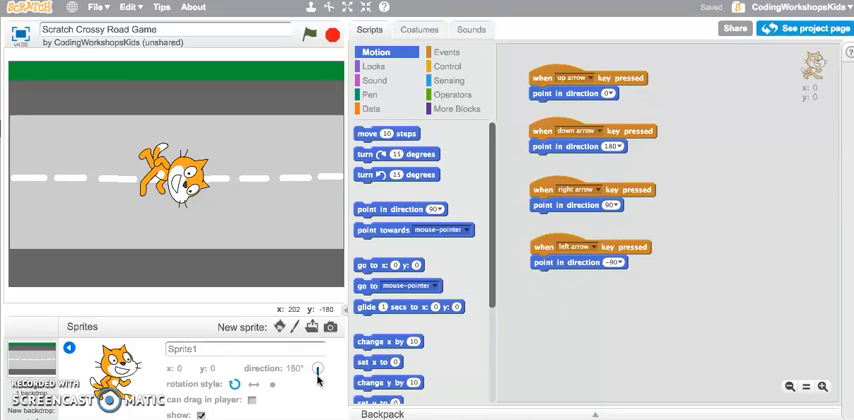
mouse_move(324, 394)
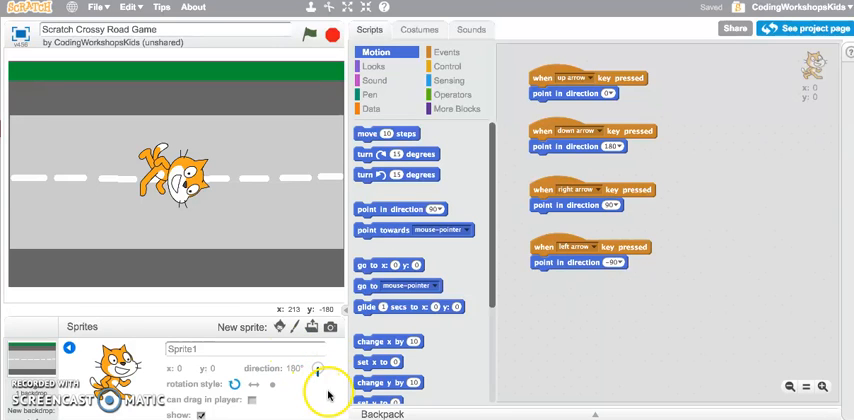